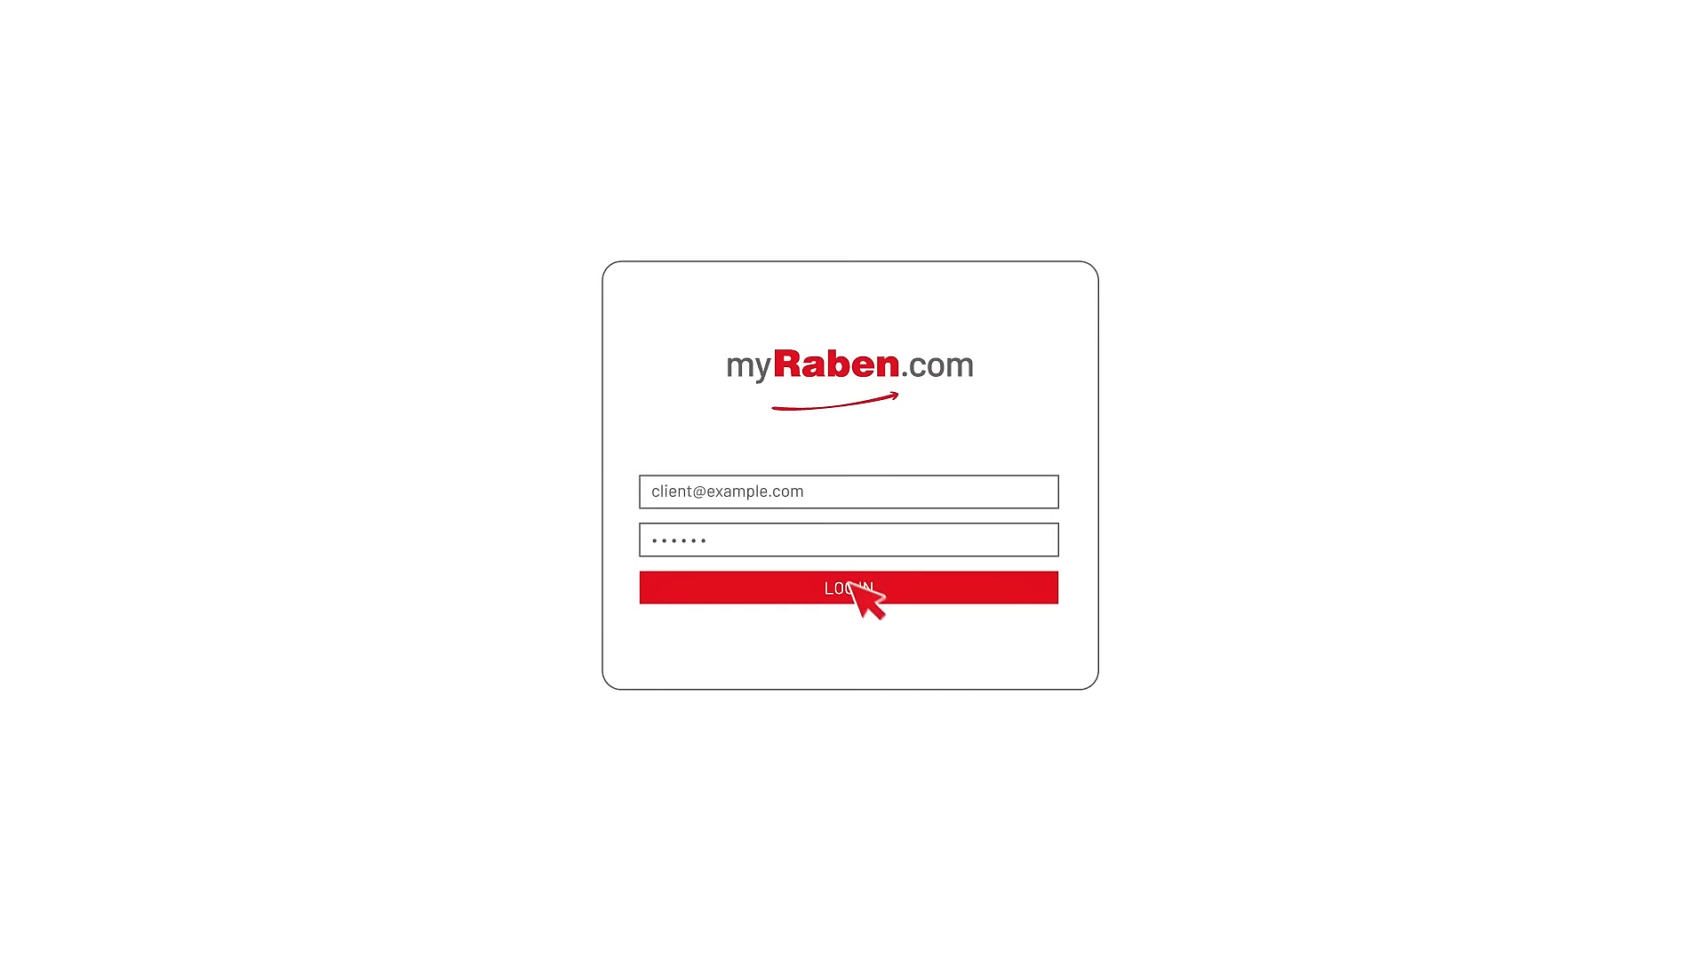
Log in to the myRaben.com account to open the MyOffer quote form
left_click(848, 587)
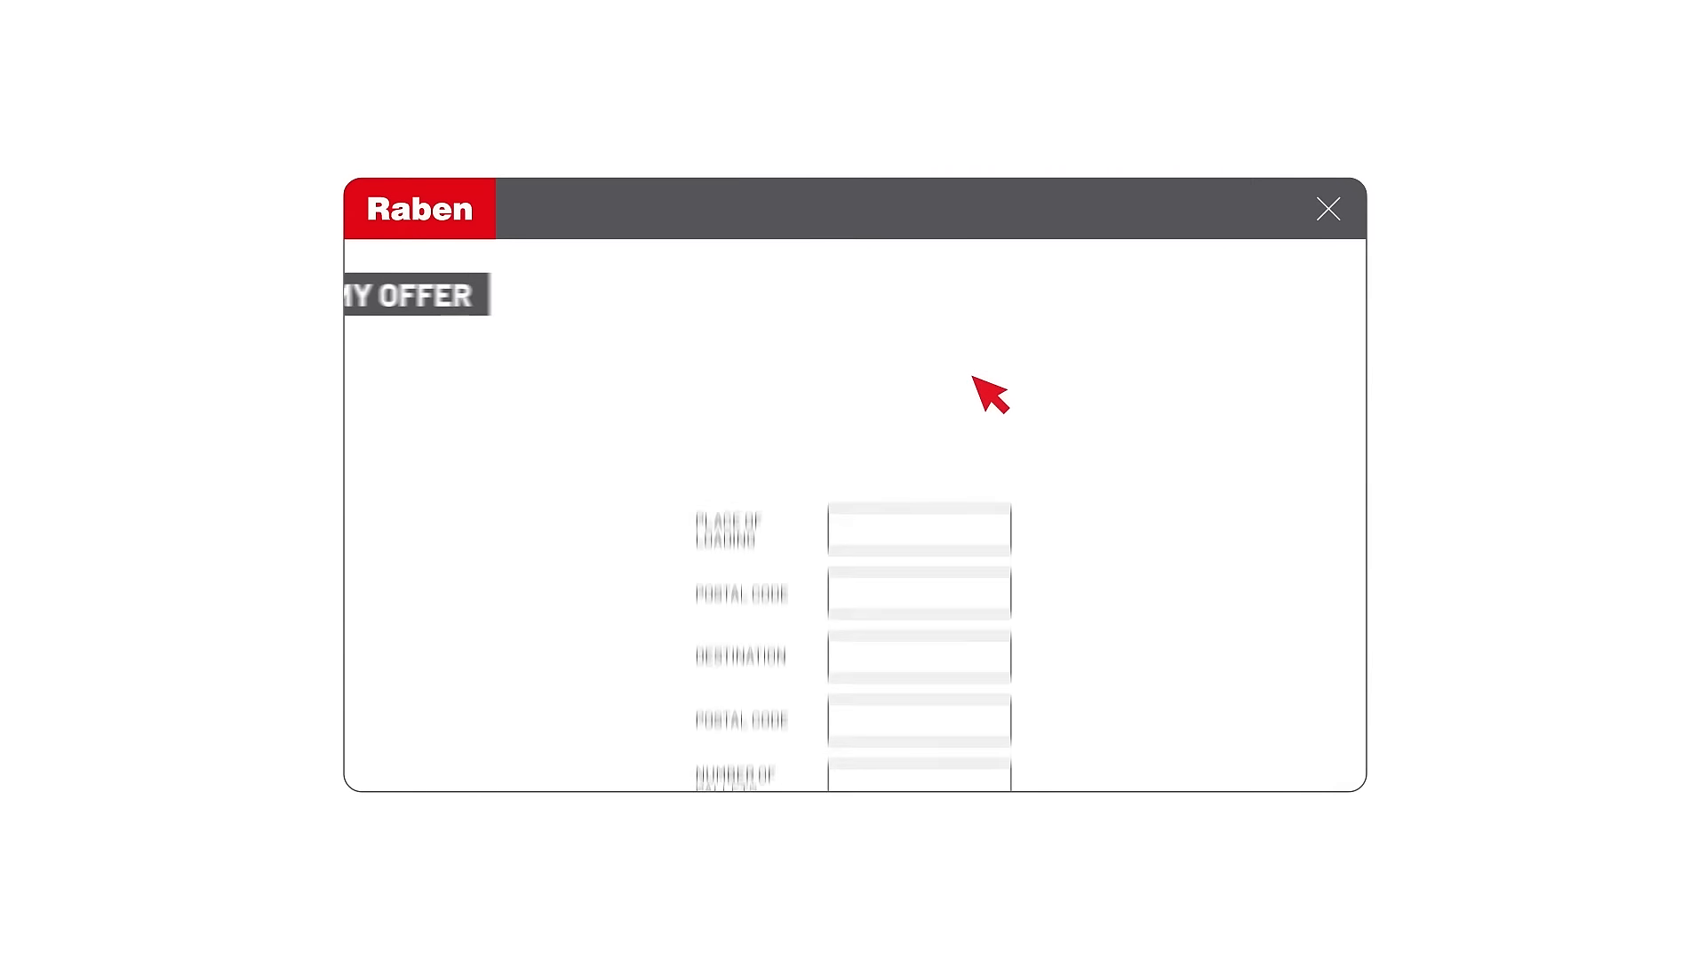
Enter the Berlin 10115 to Poznań 60-004 shipment details and accept the quoted price
type("BERLIN")
type("10115")
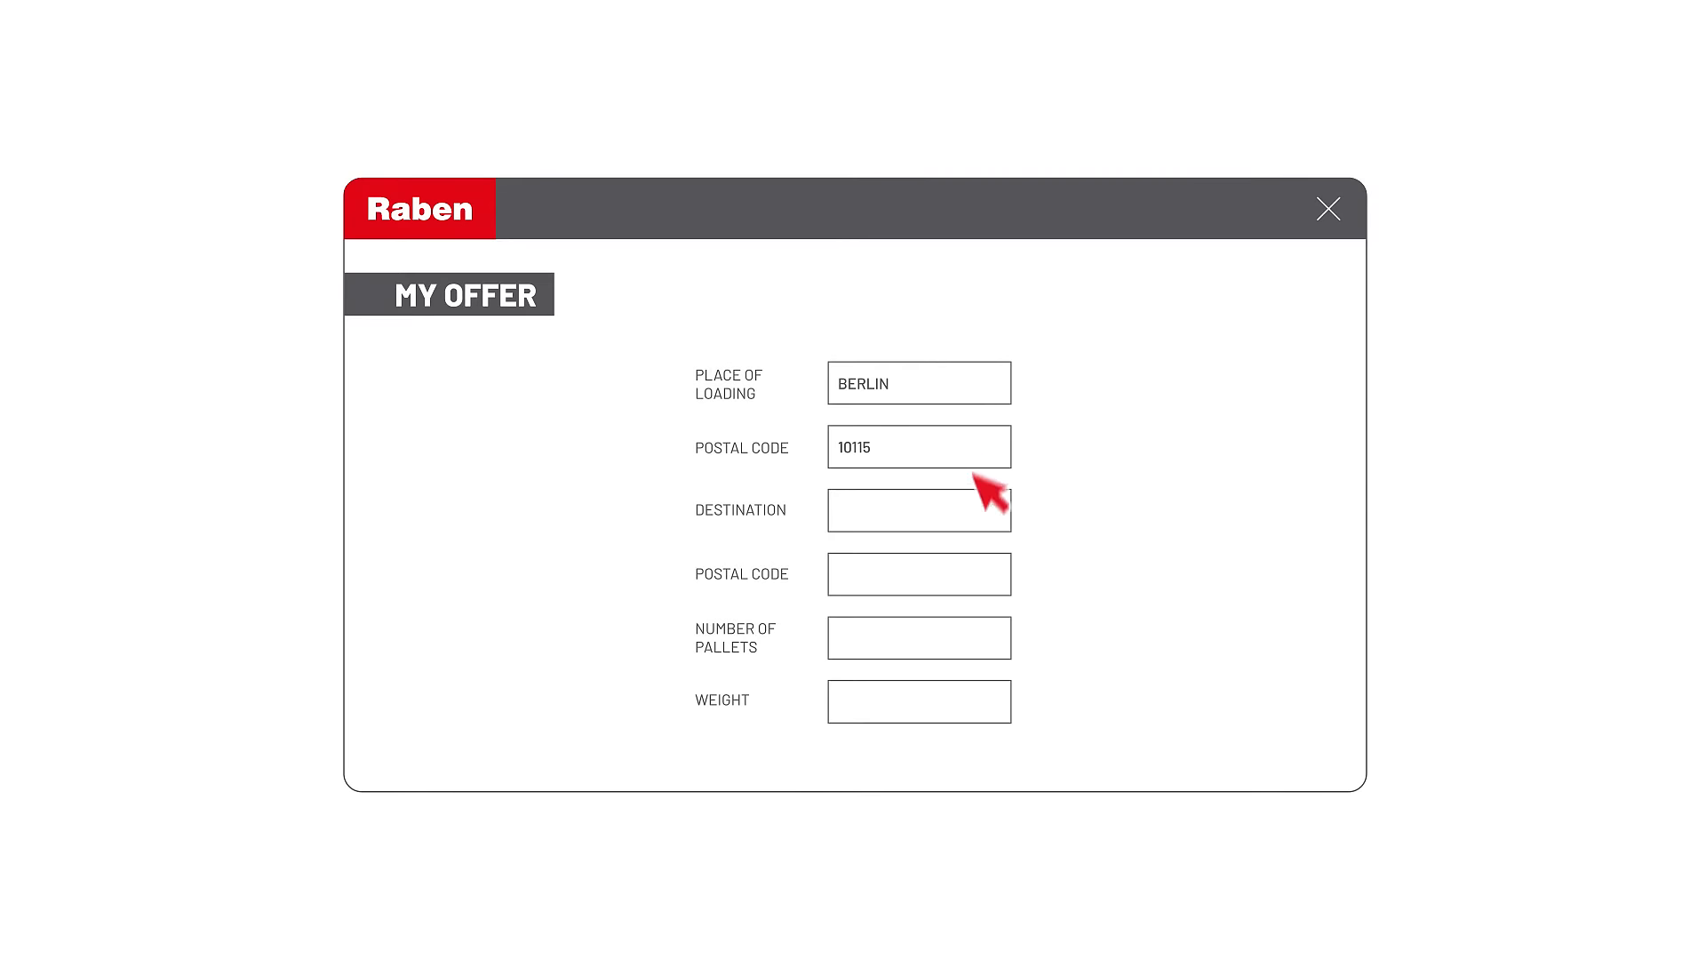
type("60")
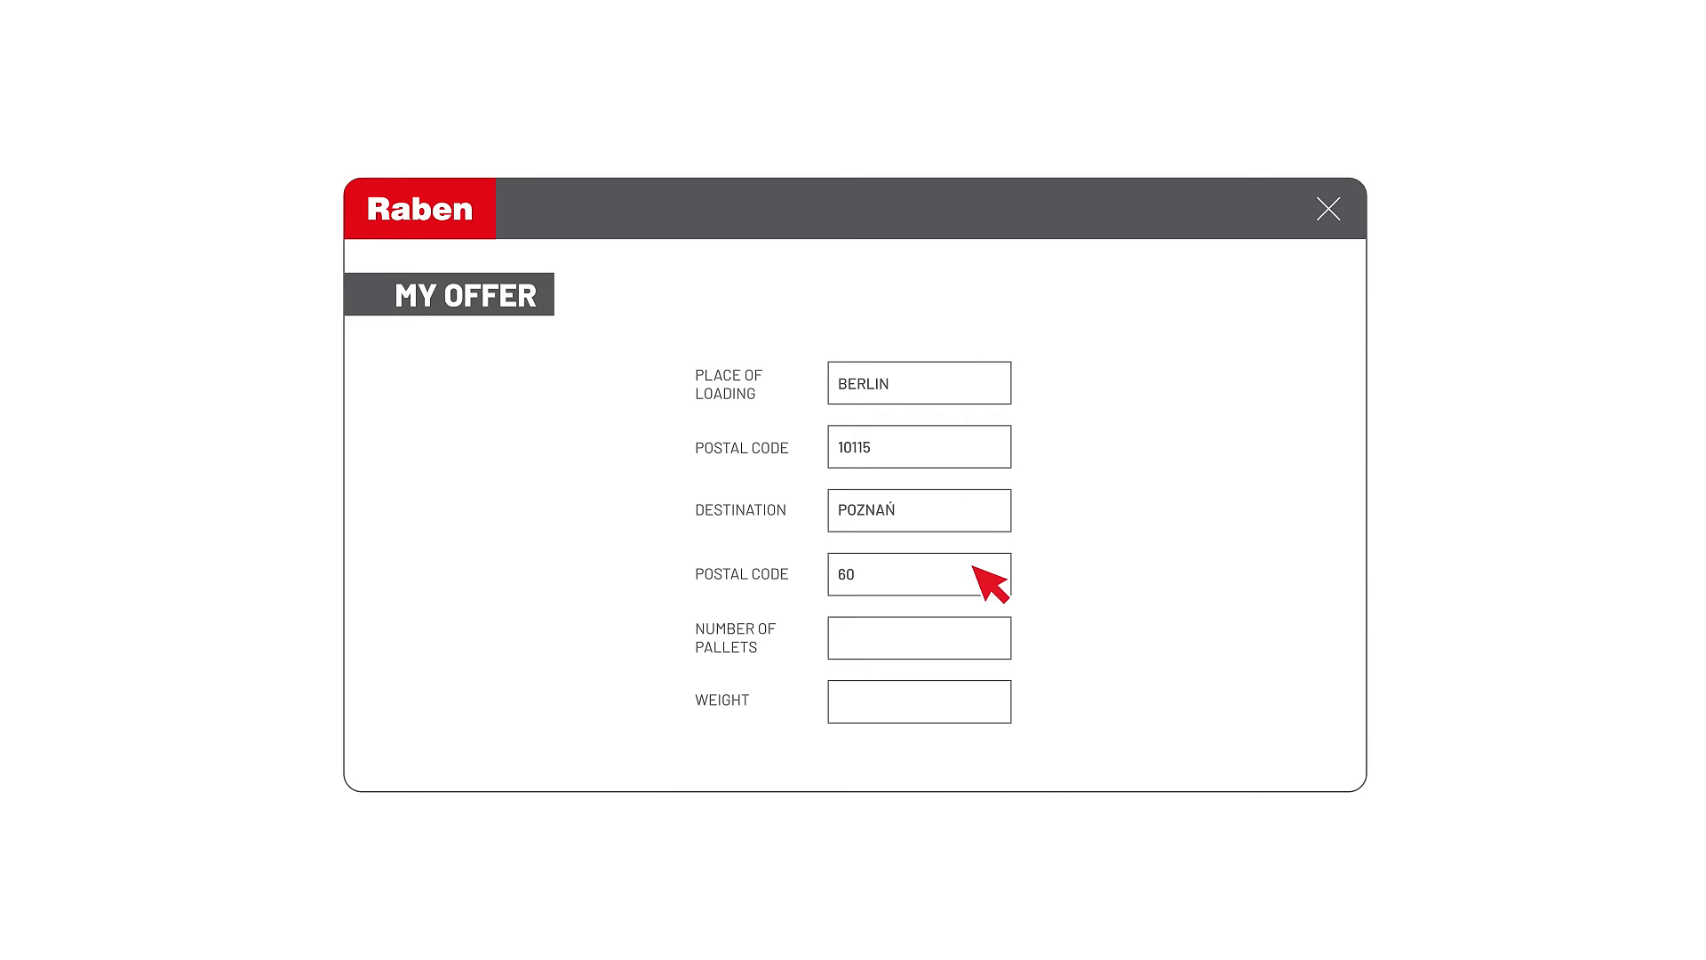
type("XX")
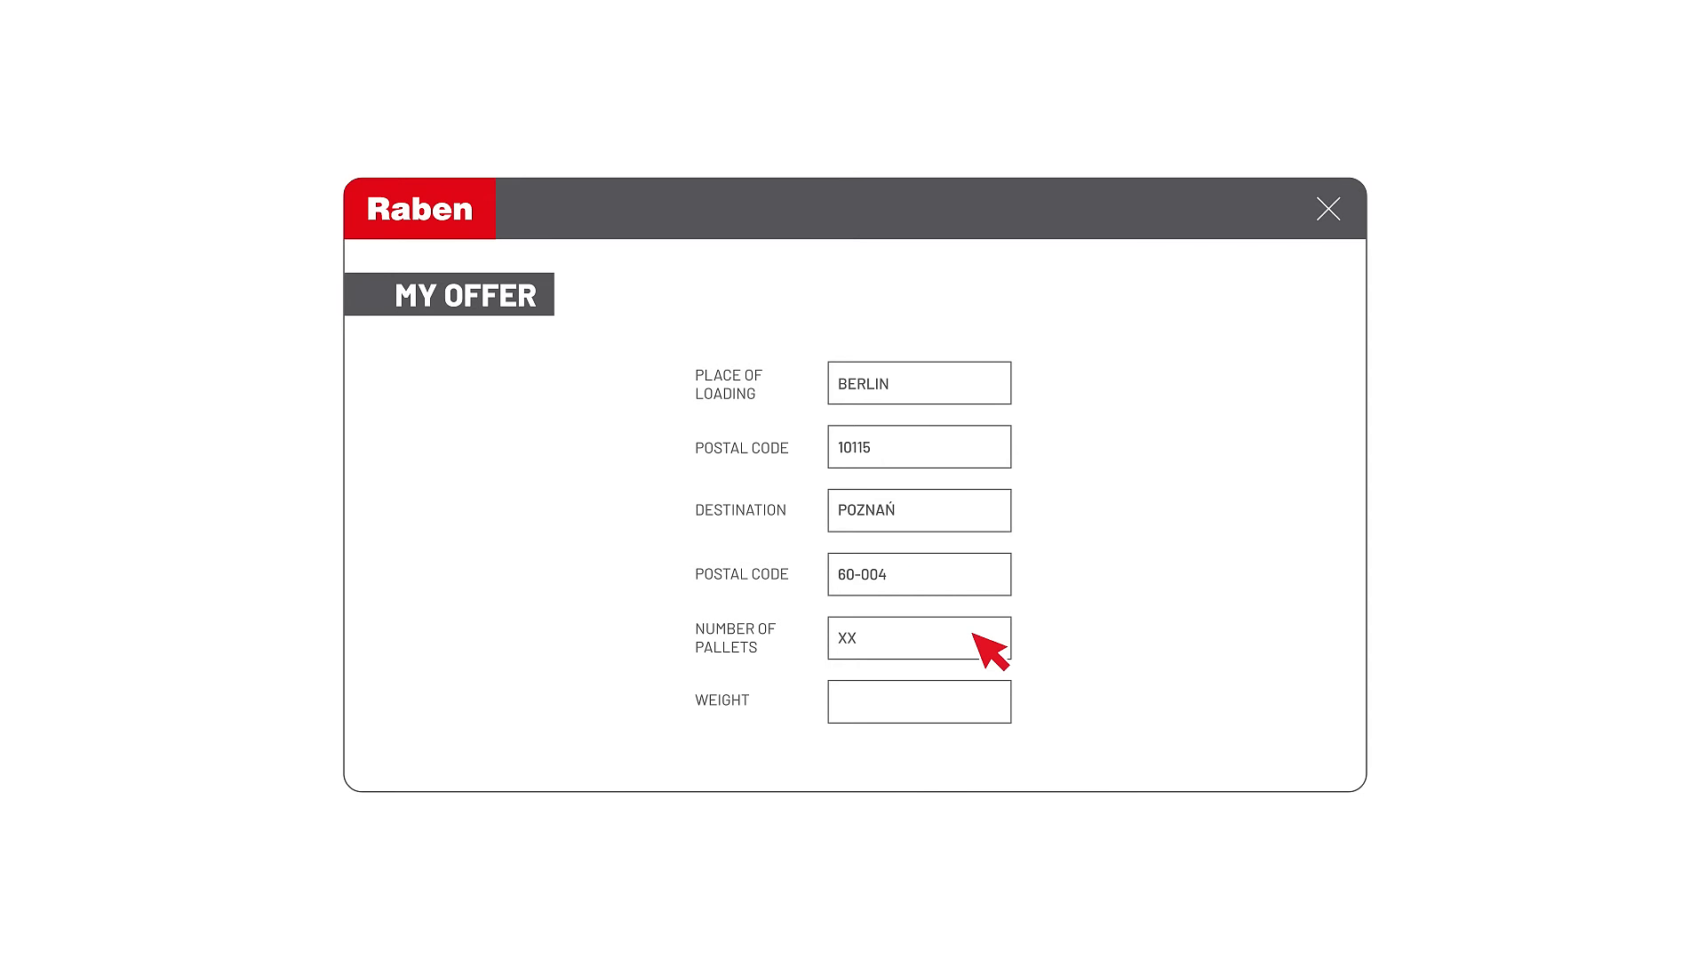
type("150")
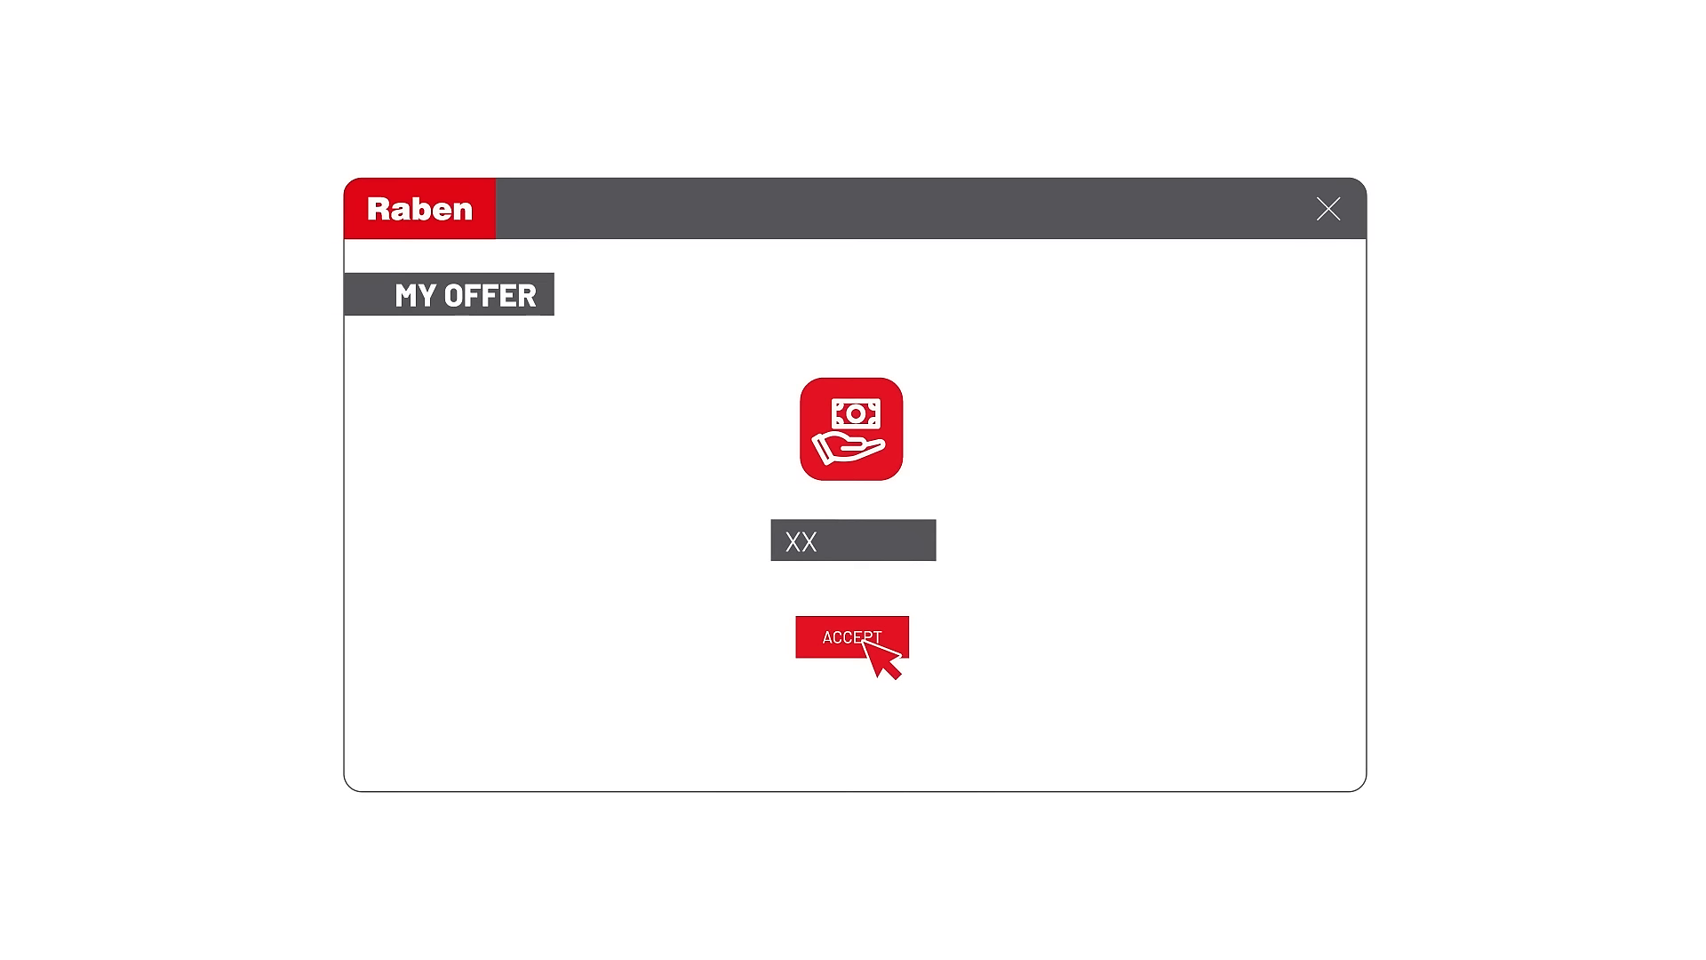
left_click(852, 639)
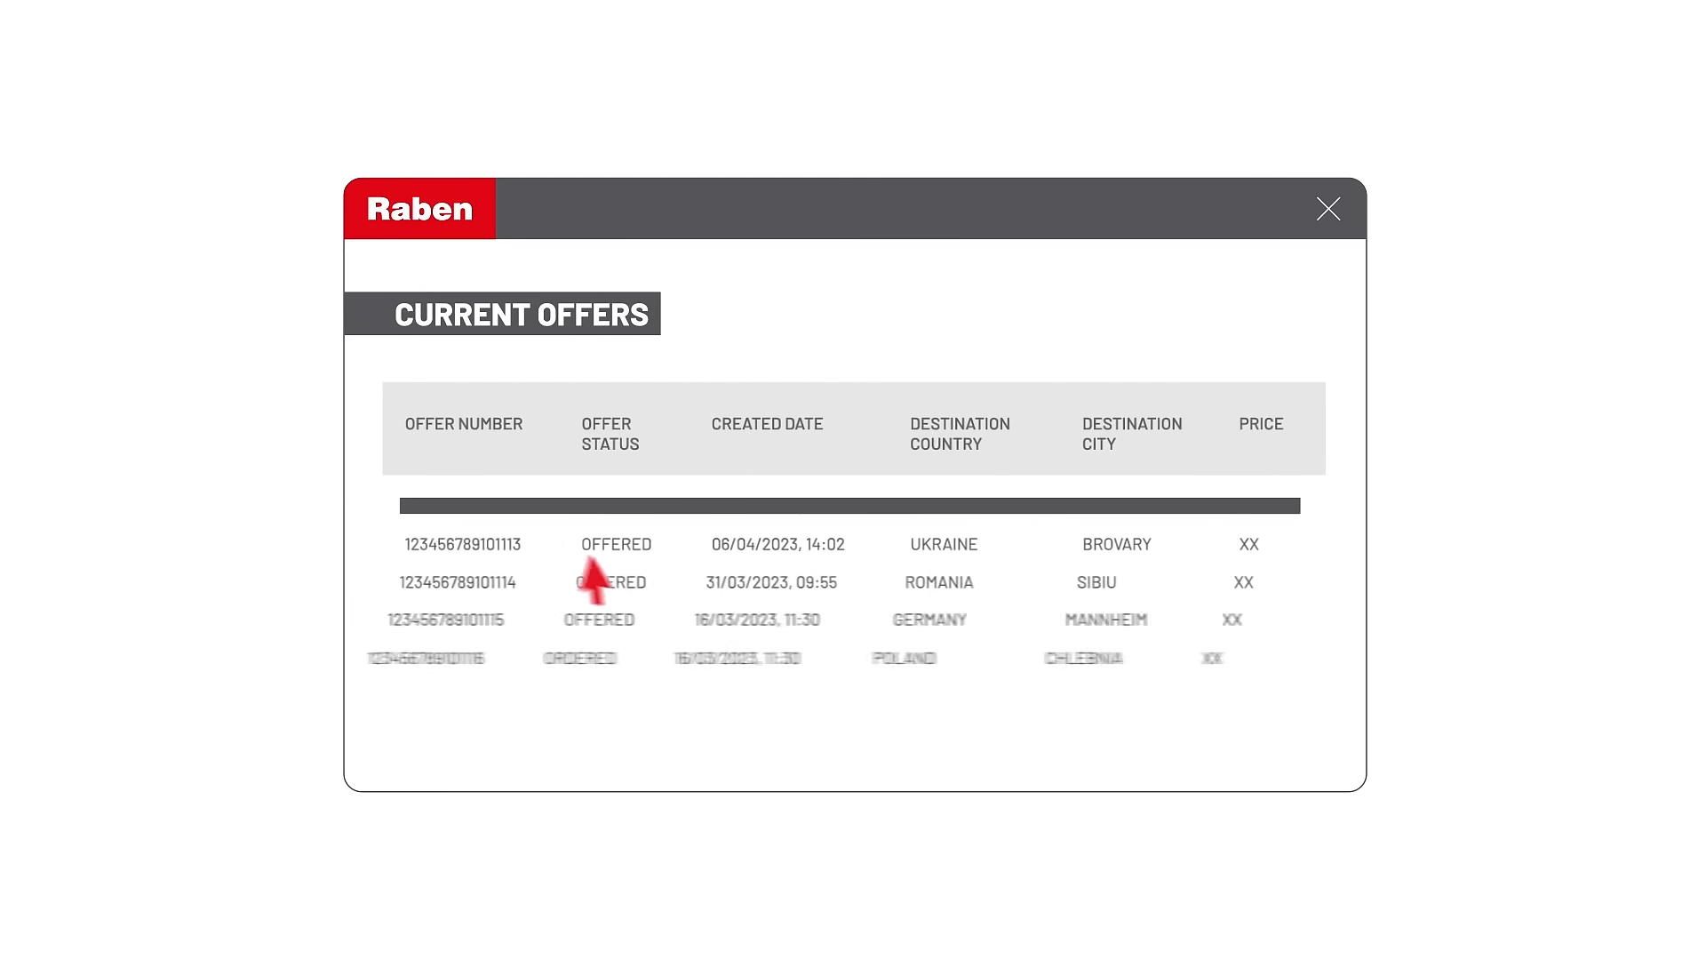